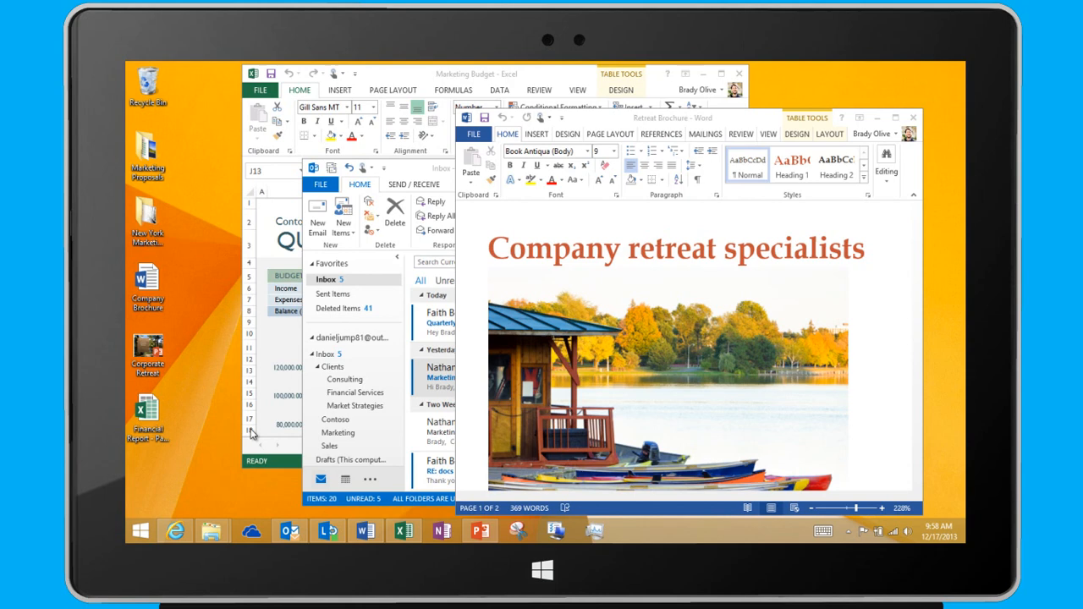
{"action": "mouse_move", "coordinate": [463, 442]}
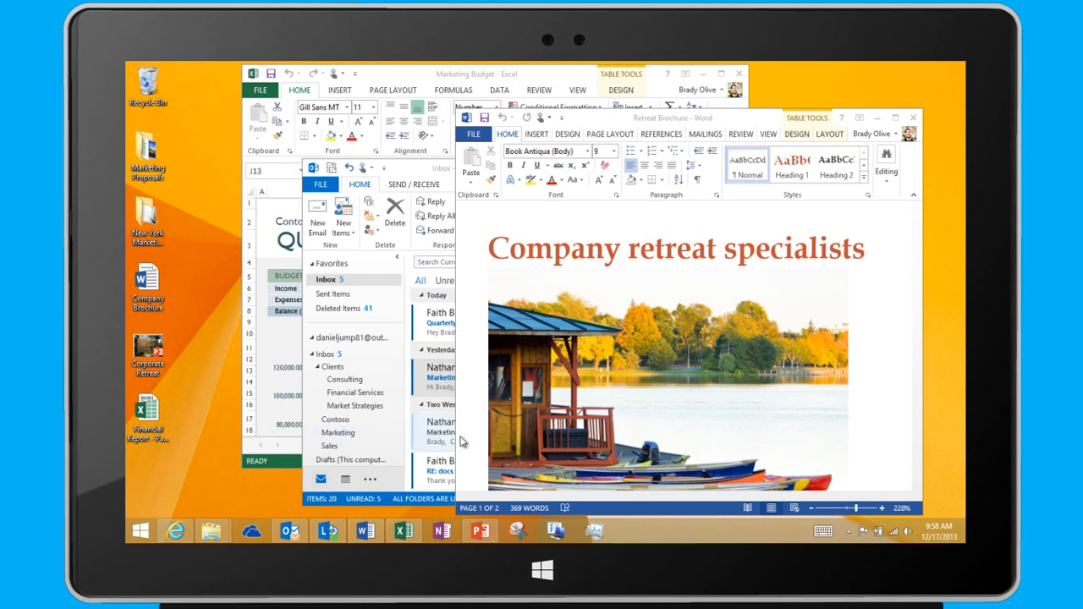
Step: From the taskbar's Properties, switch Auto-hide the taskbar on, apply it, then switch it off again
{"action": "right_click", "coordinate": [735, 528]}
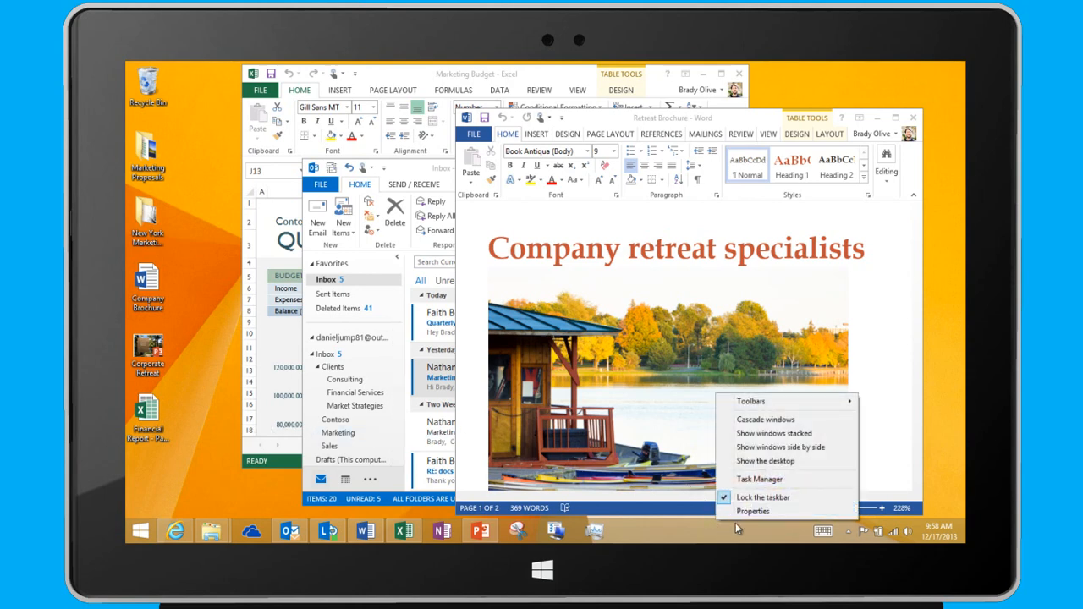
{"action": "left_click", "coordinate": [752, 511]}
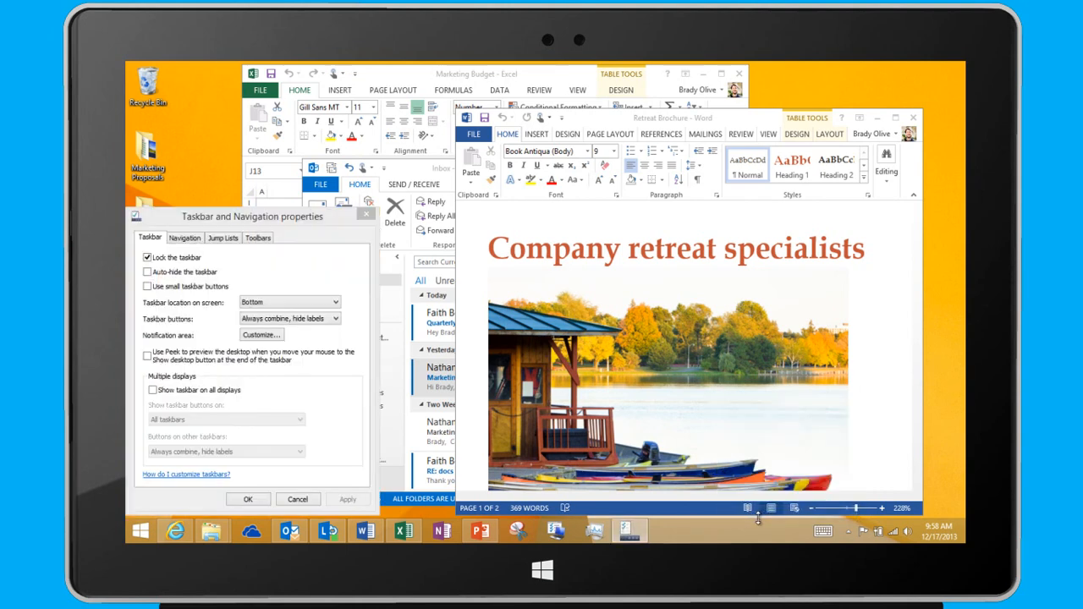
{"action": "mouse_move", "coordinate": [376, 358]}
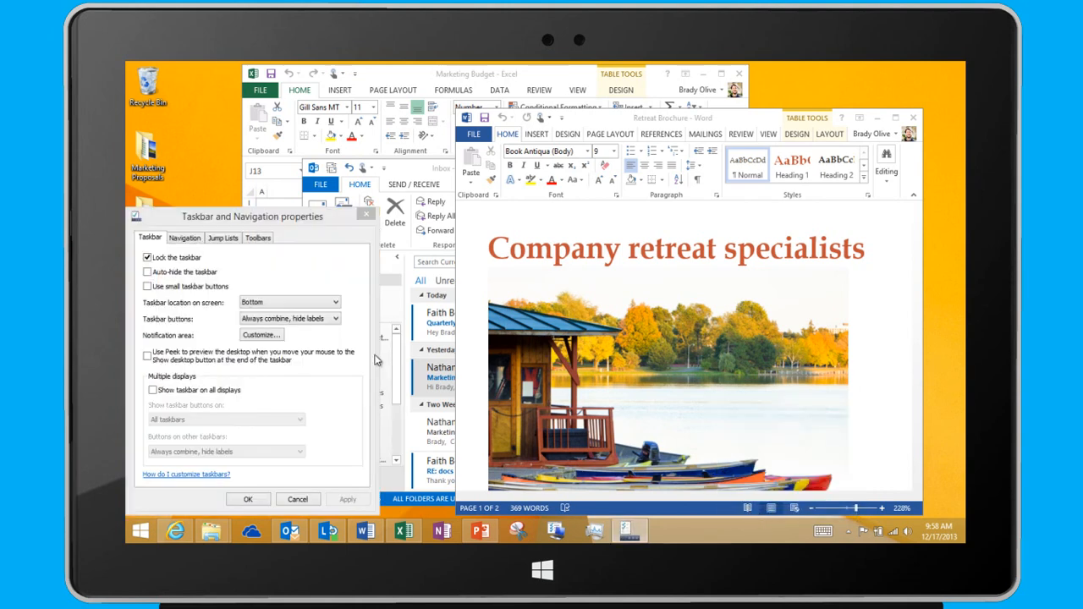
{"action": "left_click", "coordinate": [148, 270]}
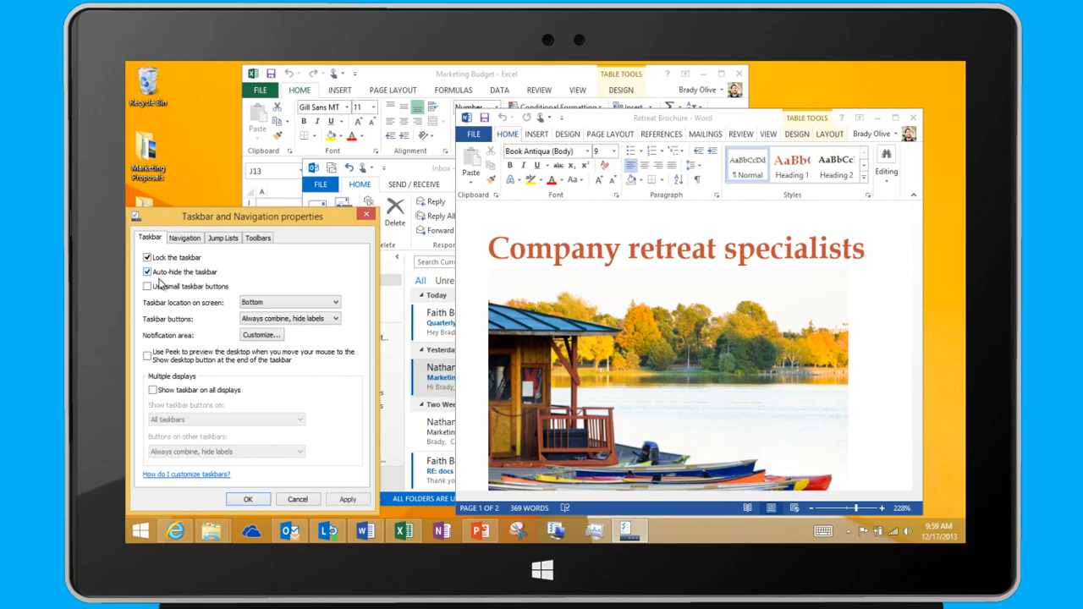
{"action": "left_click", "coordinate": [347, 498]}
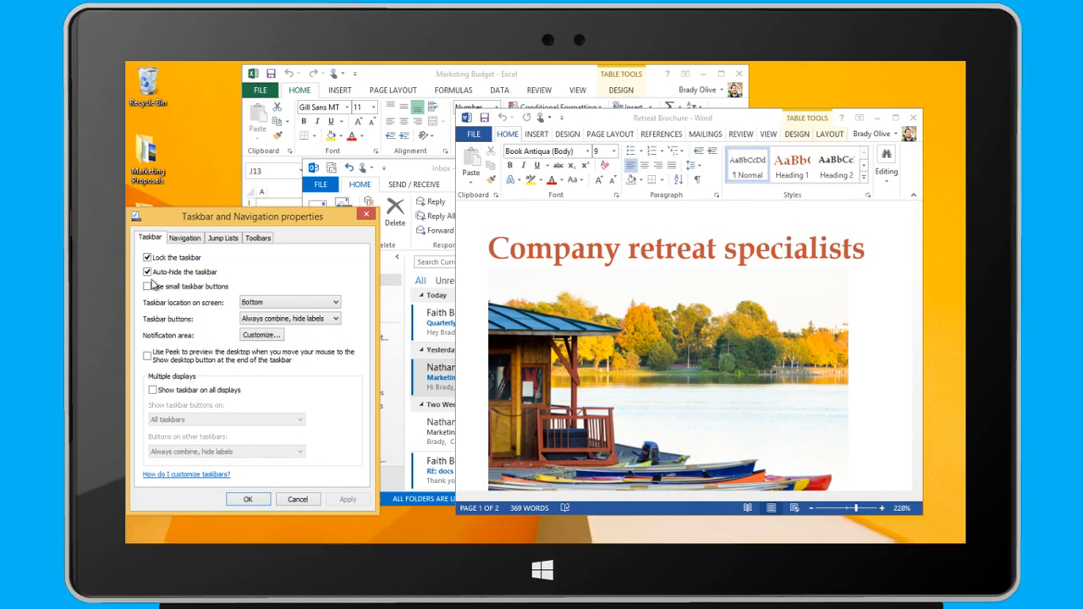
{"action": "left_click", "coordinate": [147, 270]}
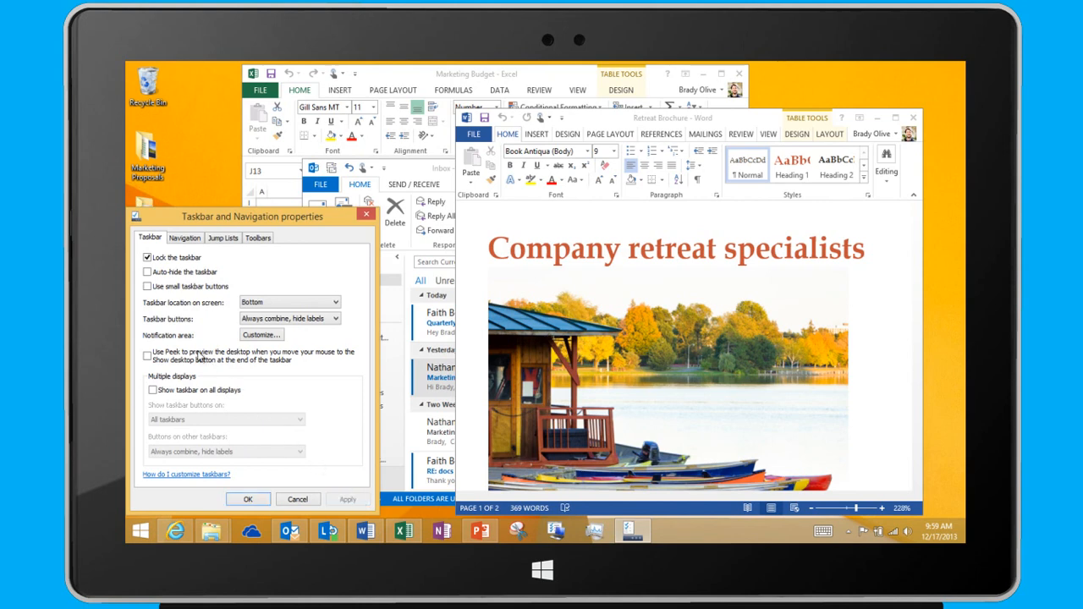
{"action": "left_click", "coordinate": [147, 286]}
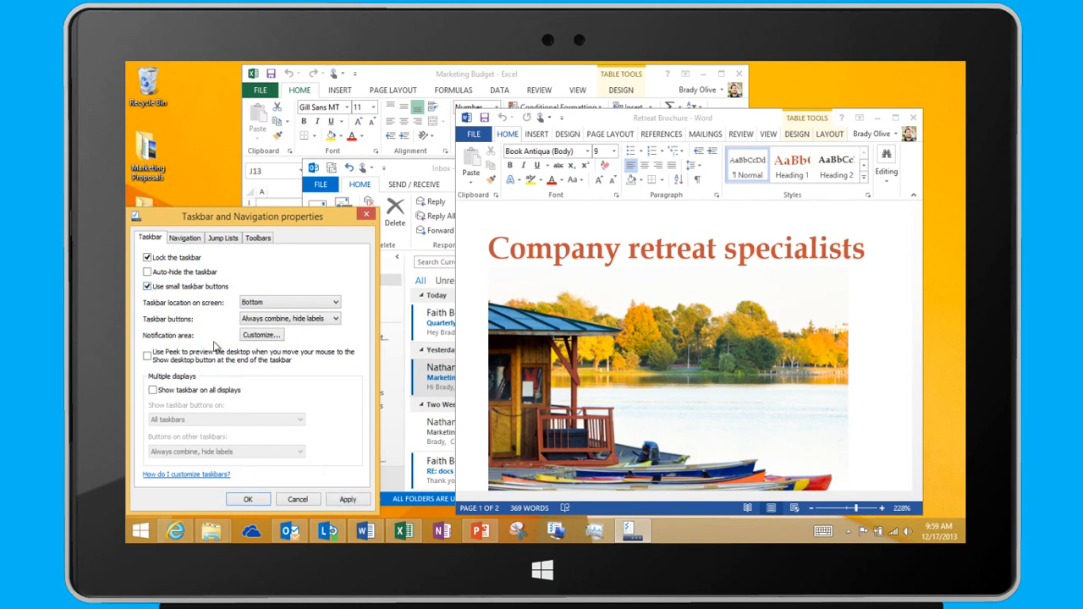
{"action": "left_click", "coordinate": [347, 499]}
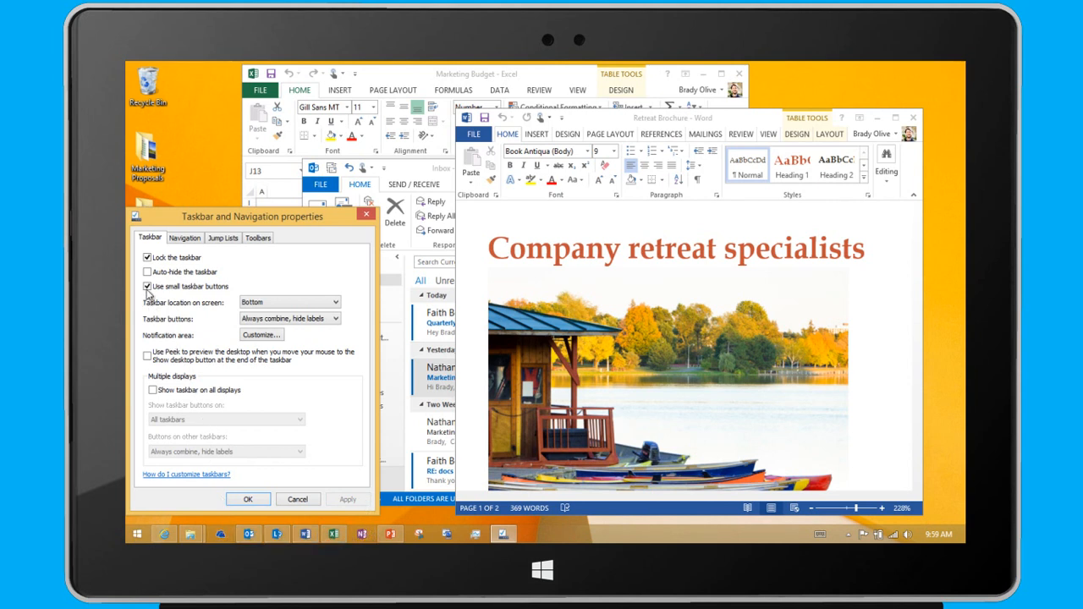
{"action": "left_click", "coordinate": [147, 286]}
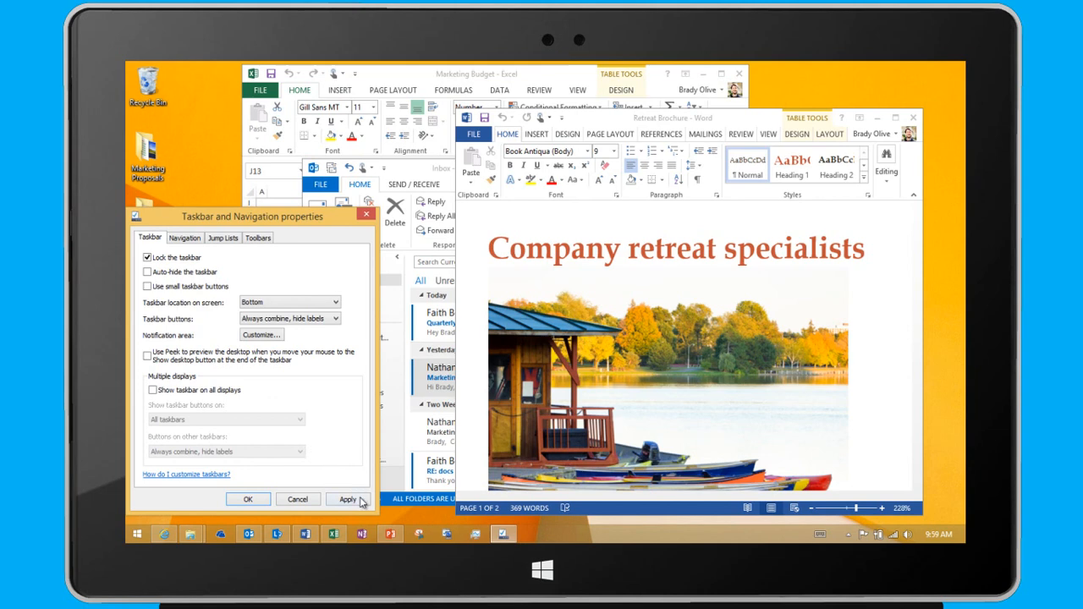
{"action": "left_click", "coordinate": [347, 497]}
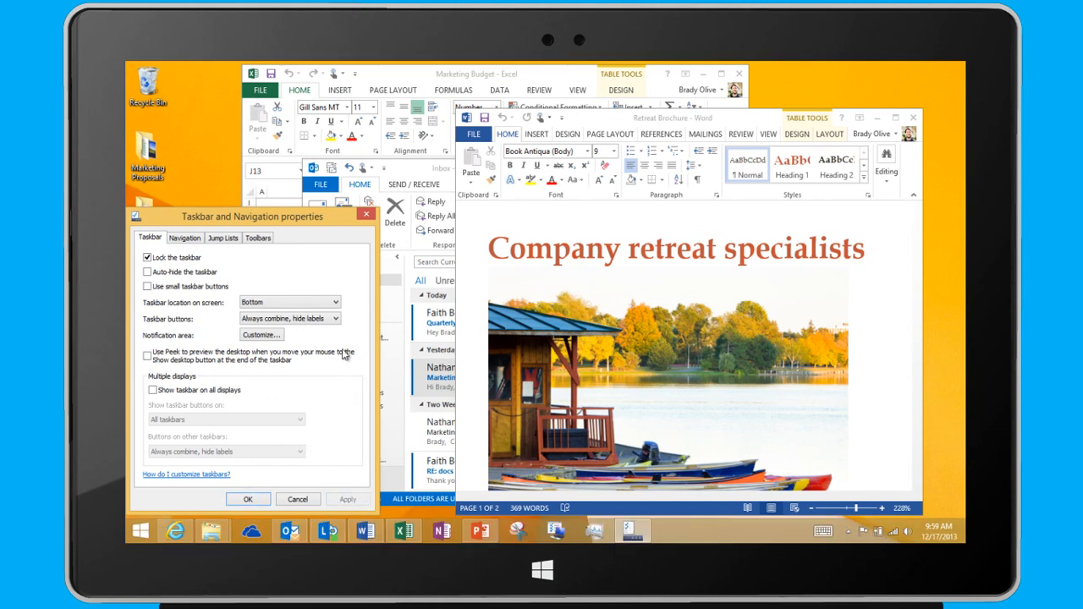
{"action": "left_click", "coordinate": [335, 301]}
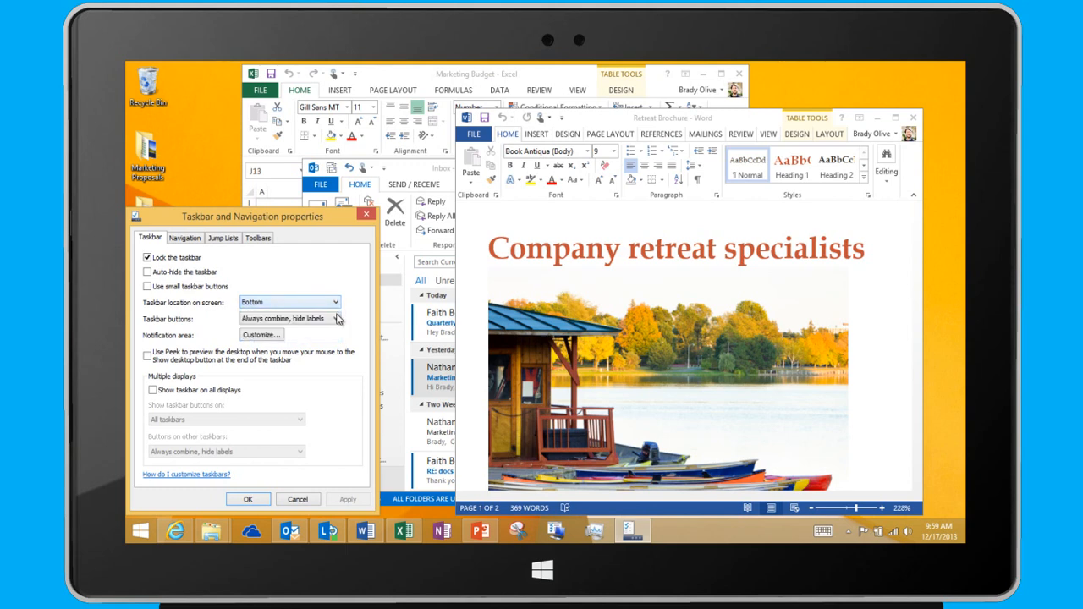
{"action": "left_click", "coordinate": [335, 318]}
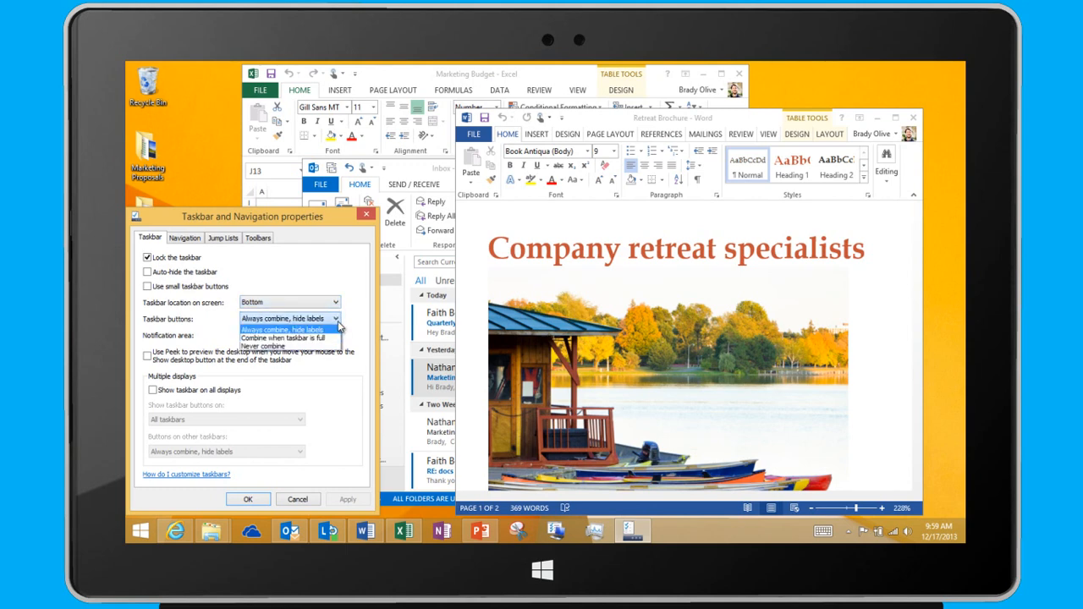
{"action": "left_click", "coordinate": [287, 328]}
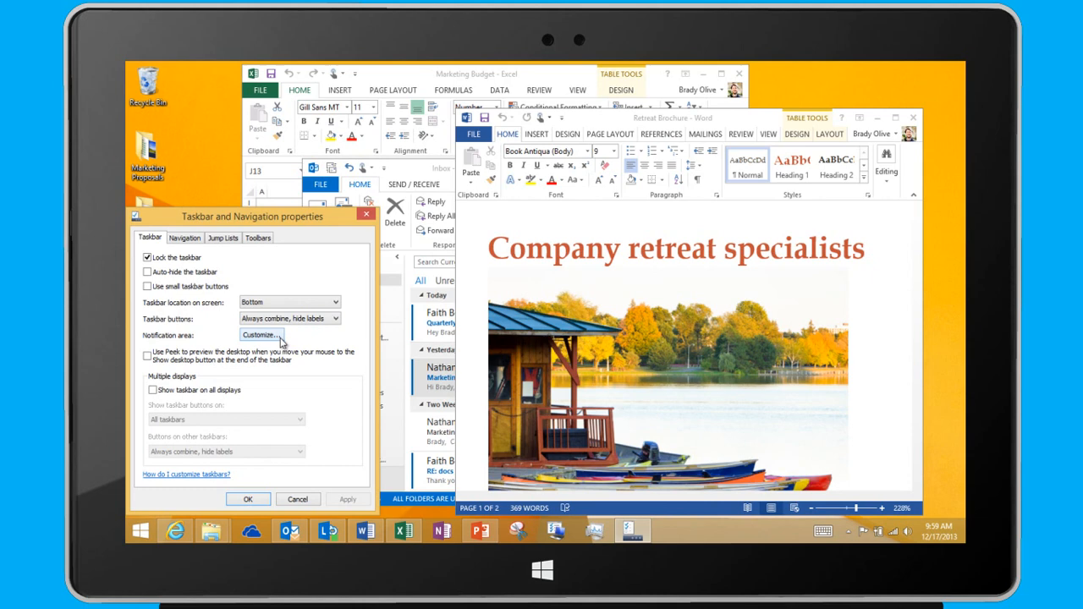
{"action": "mouse_move", "coordinate": [183, 291]}
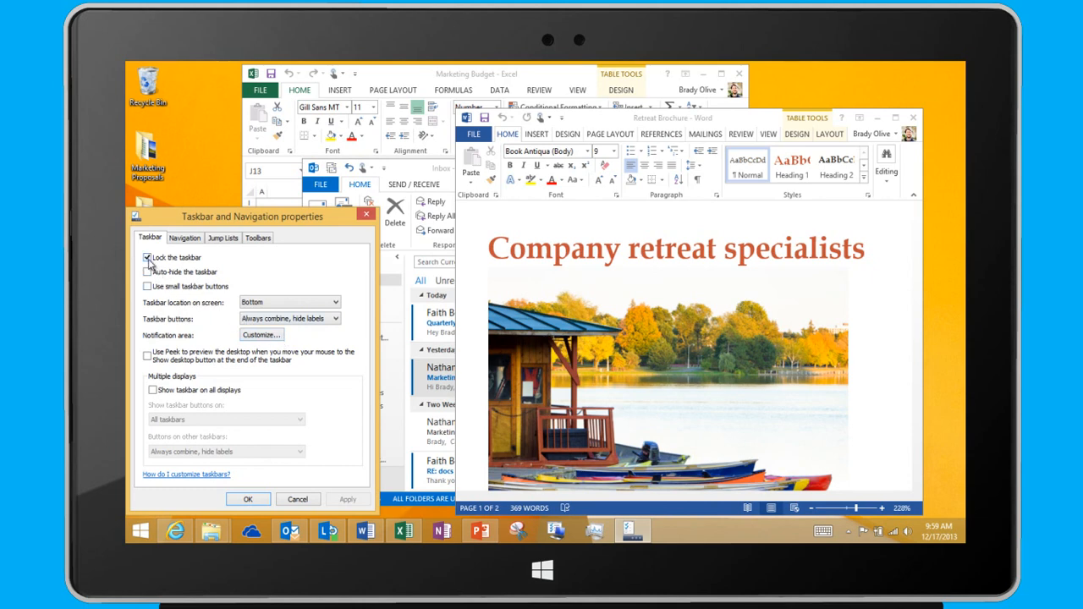
Step: Untick Lock the taskbar, apply the change, then lock the taskbar again
{"action": "left_click", "coordinate": [147, 258]}
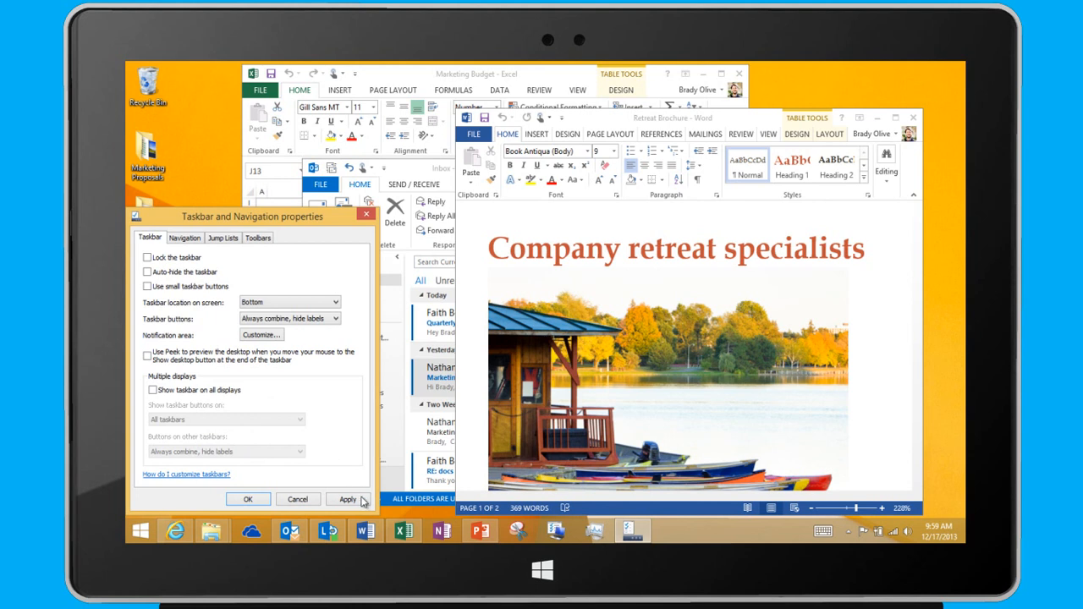
{"action": "left_click", "coordinate": [349, 500]}
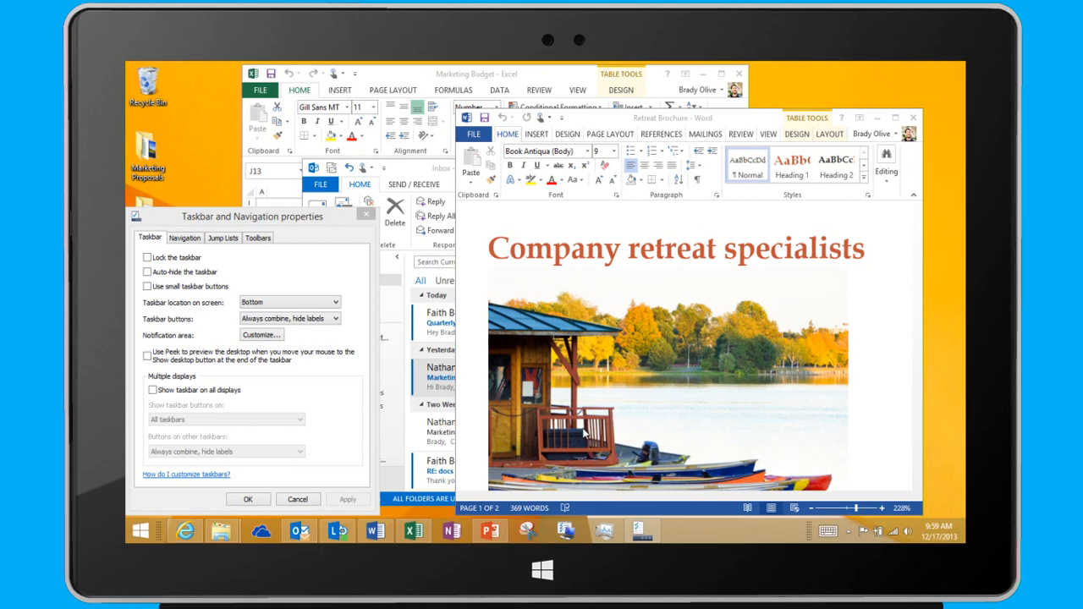
{"action": "mouse_move", "coordinate": [213, 292]}
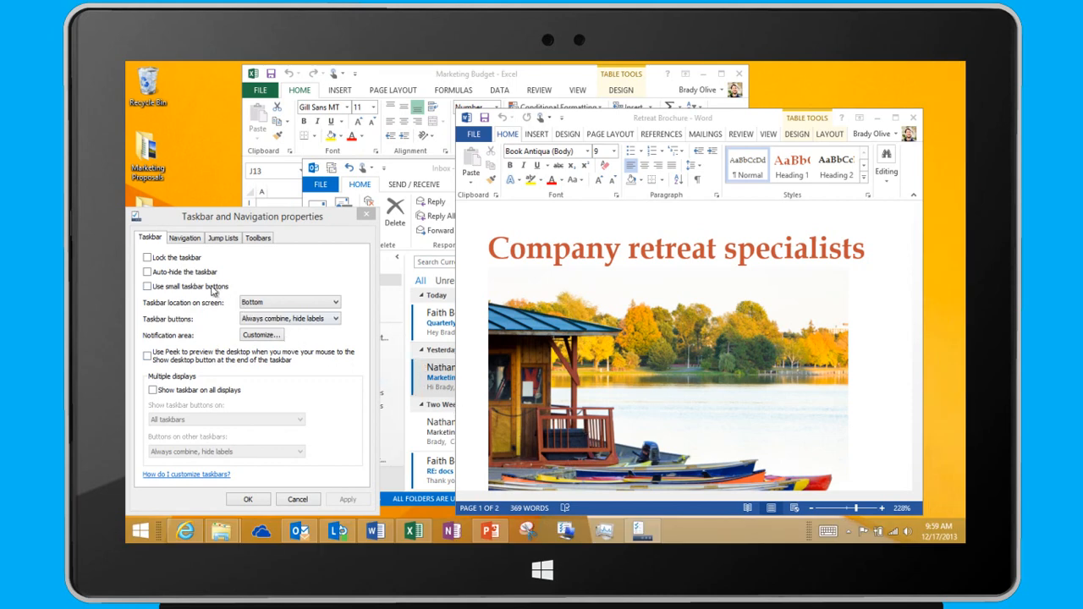
{"action": "left_click", "coordinate": [147, 257]}
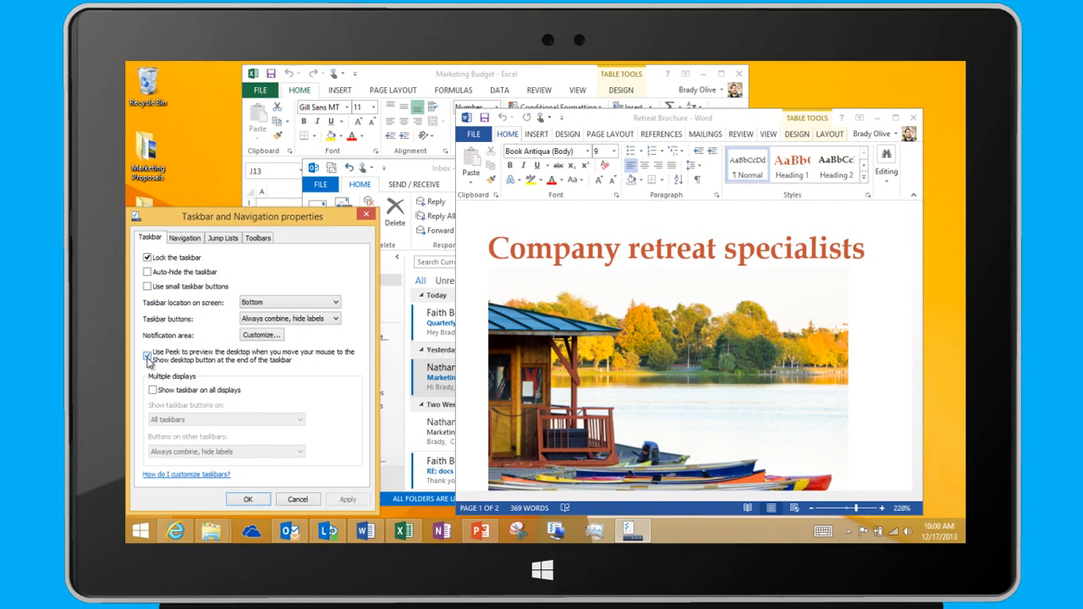
Step: Turn on 'Use Peek to preview the desktop' in the taskbar properties
{"action": "left_click", "coordinate": [147, 355]}
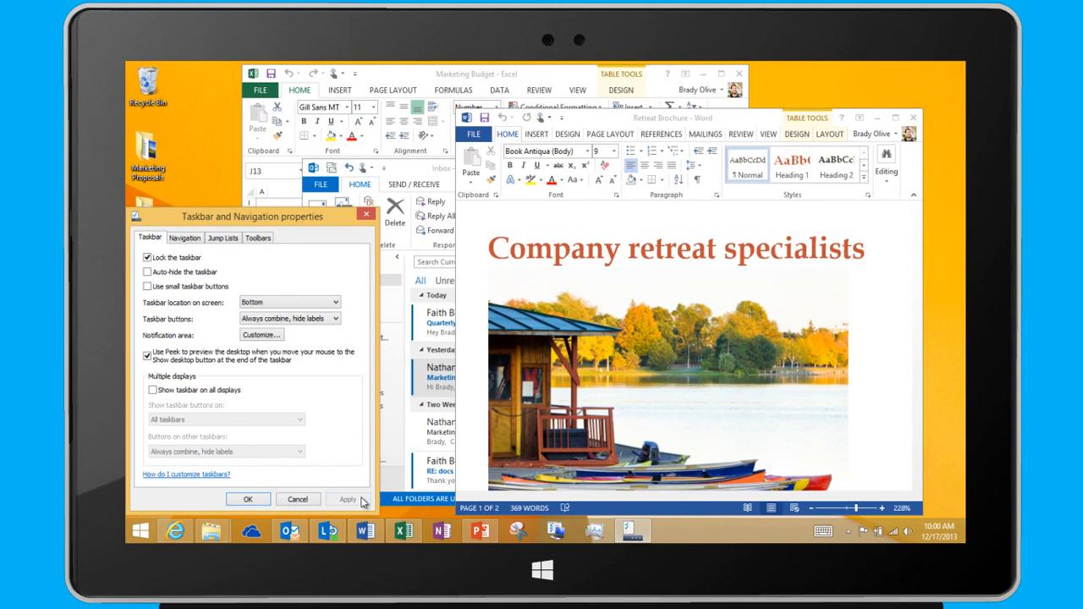
{"action": "mouse_move", "coordinate": [917, 505]}
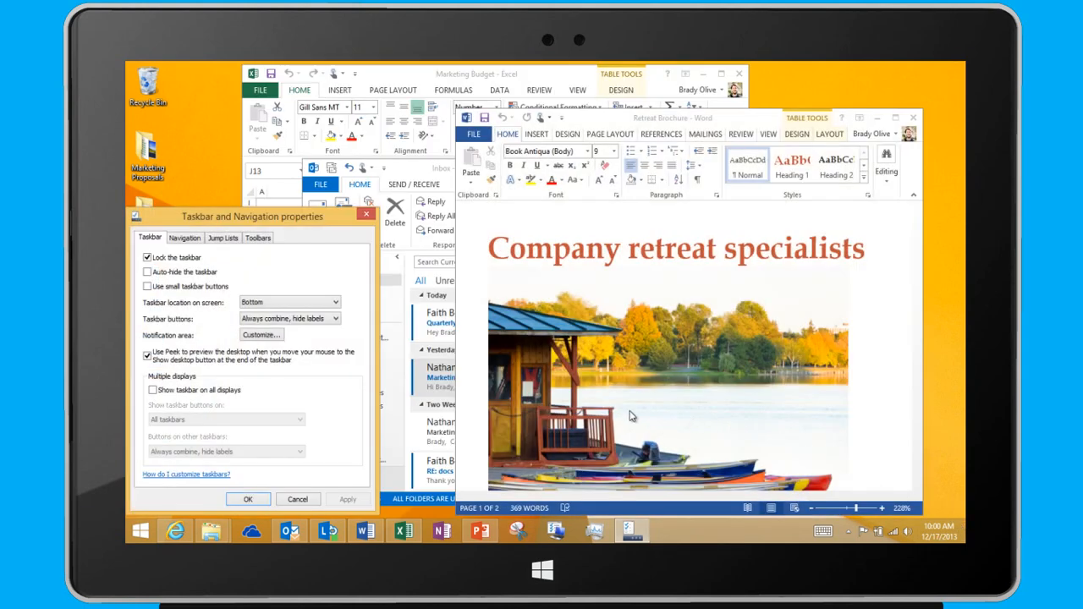
{"action": "mouse_move", "coordinate": [196, 399]}
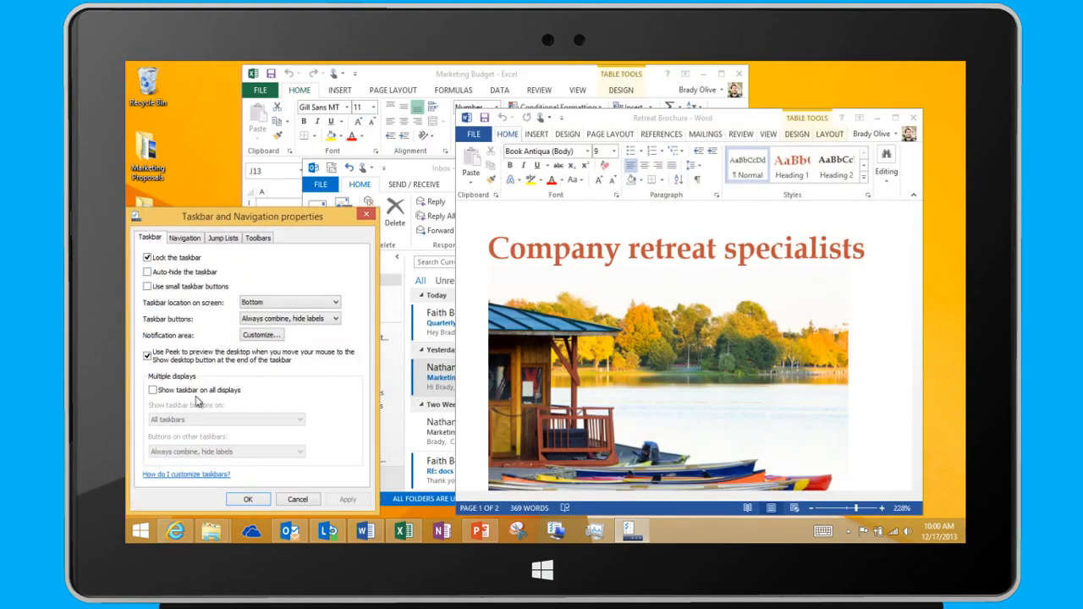
{"action": "left_click", "coordinate": [153, 389]}
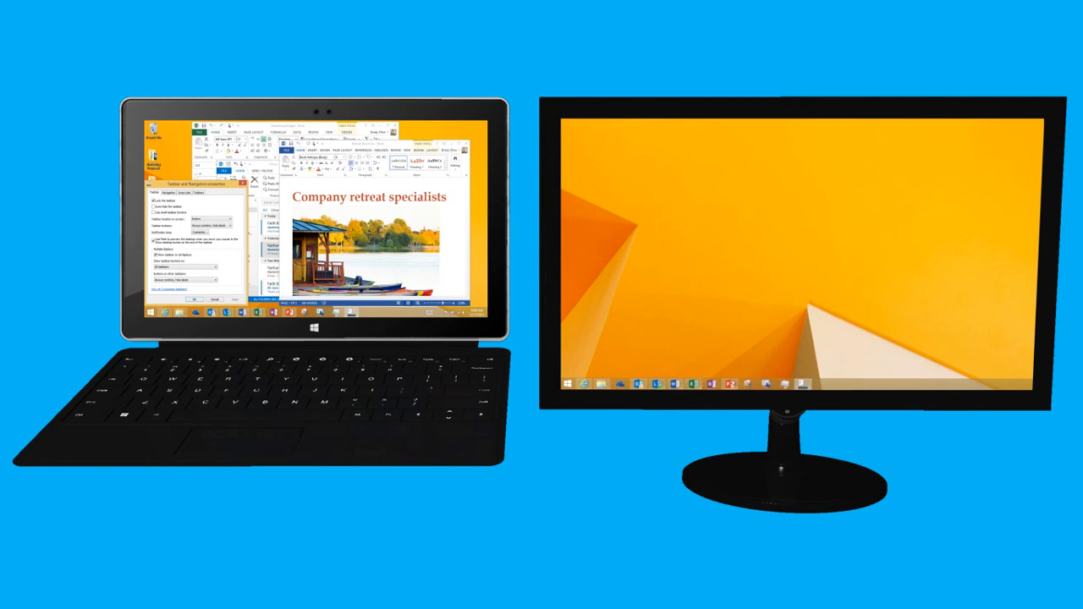
{"action": "mouse_move", "coordinate": [730, 383]}
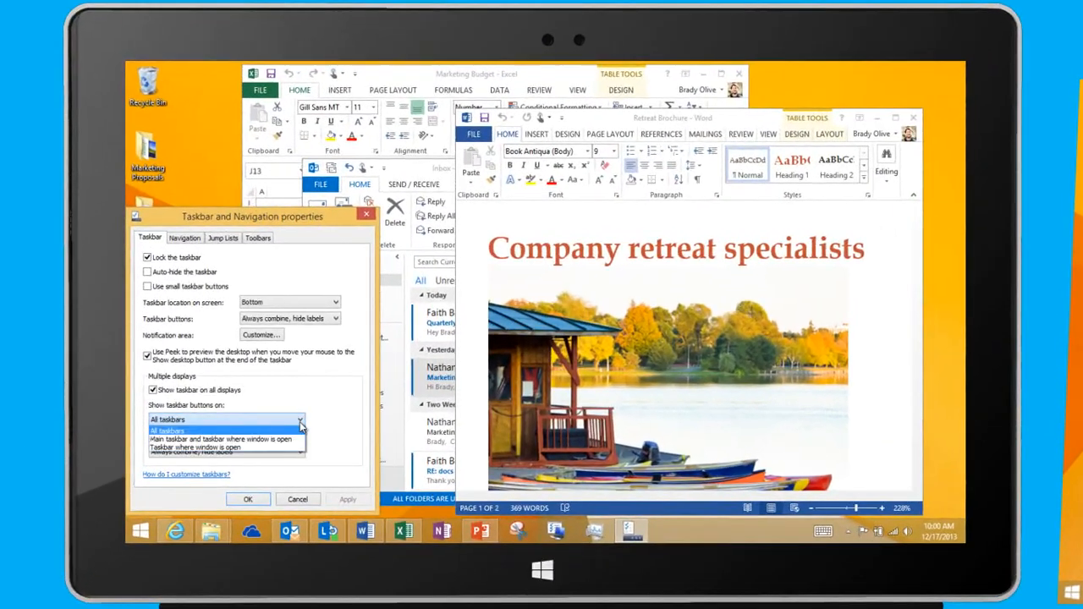
{"action": "left_click", "coordinate": [220, 440]}
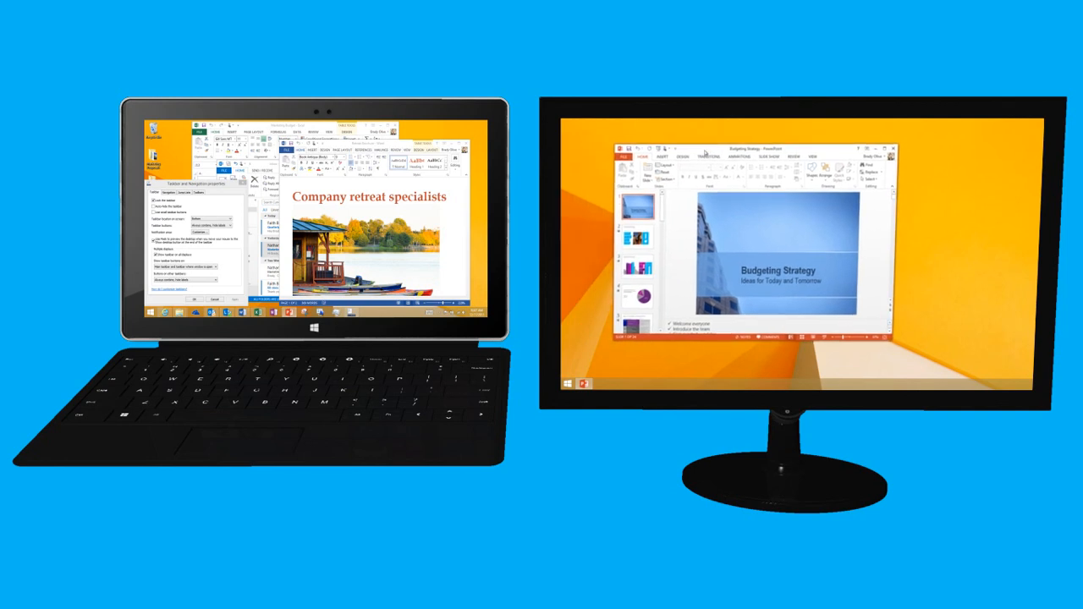
{"action": "mouse_move", "coordinate": [583, 382]}
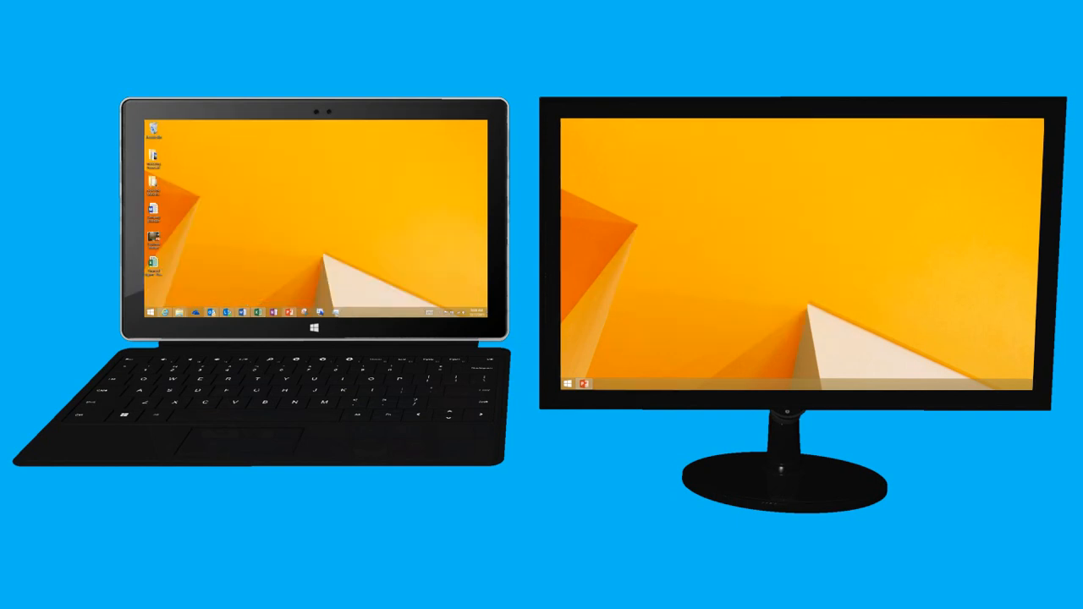
{"action": "mouse_move", "coordinate": [752, 264]}
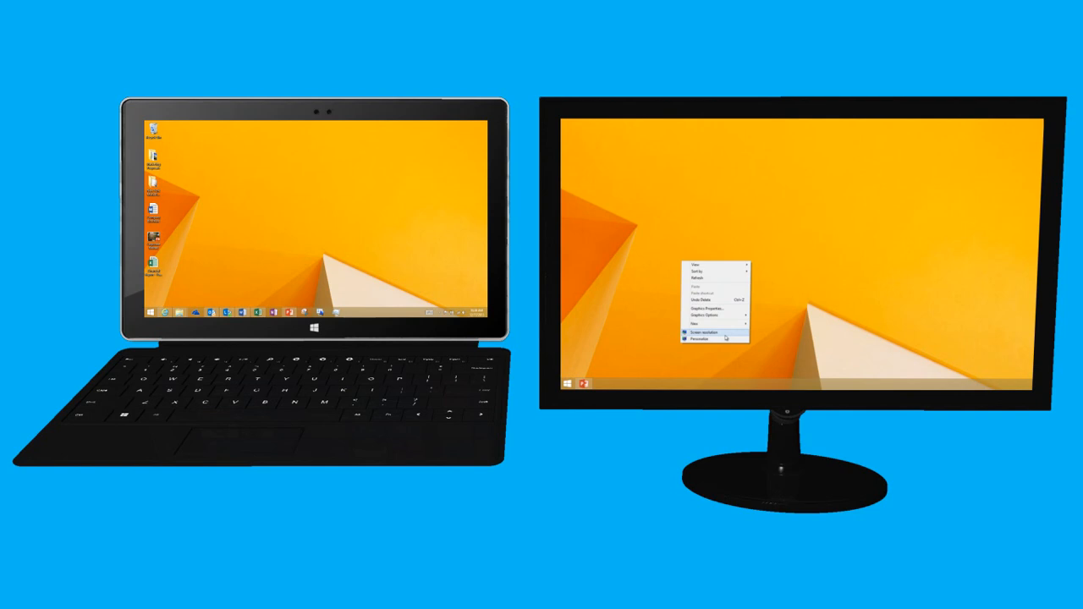
Step: In Personalize > Desktop Background, set the cheetah picture's position to Span across both displays
{"action": "left_click", "coordinate": [697, 339]}
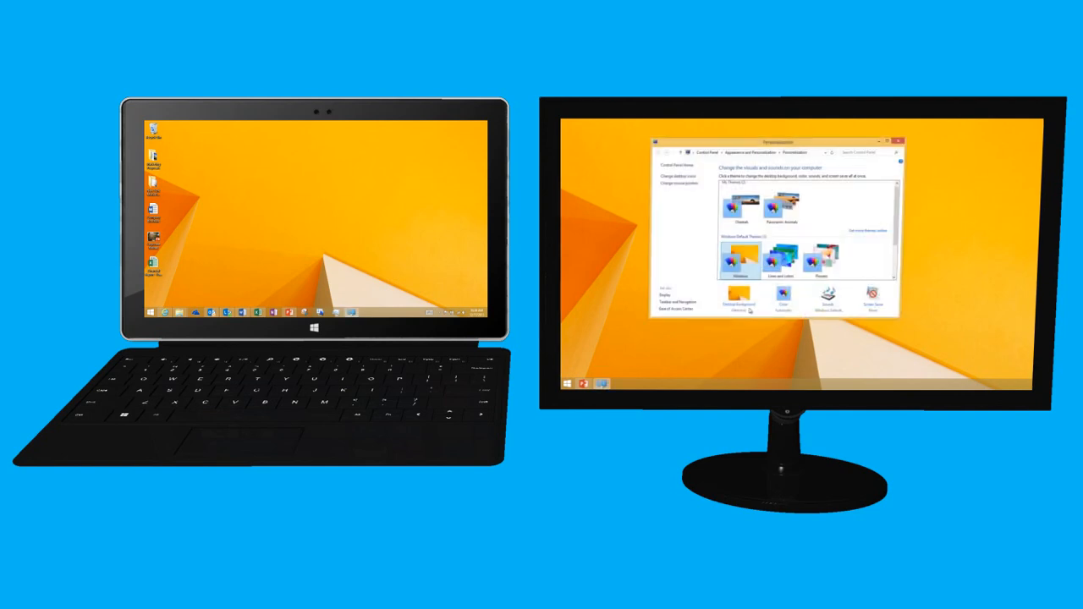
{"action": "left_click", "coordinate": [738, 298]}
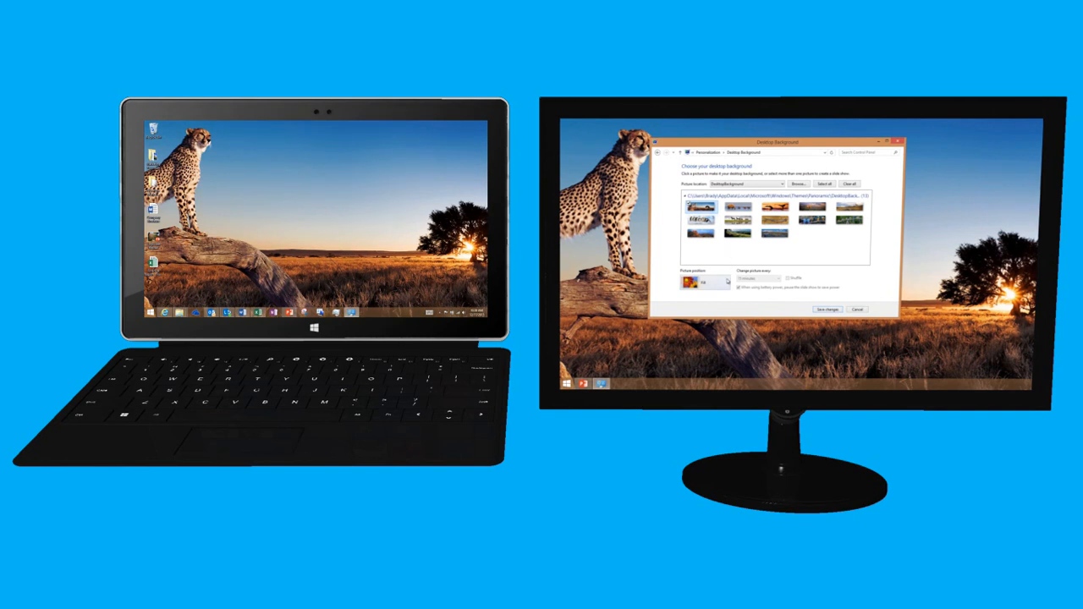
{"action": "left_click", "coordinate": [704, 281]}
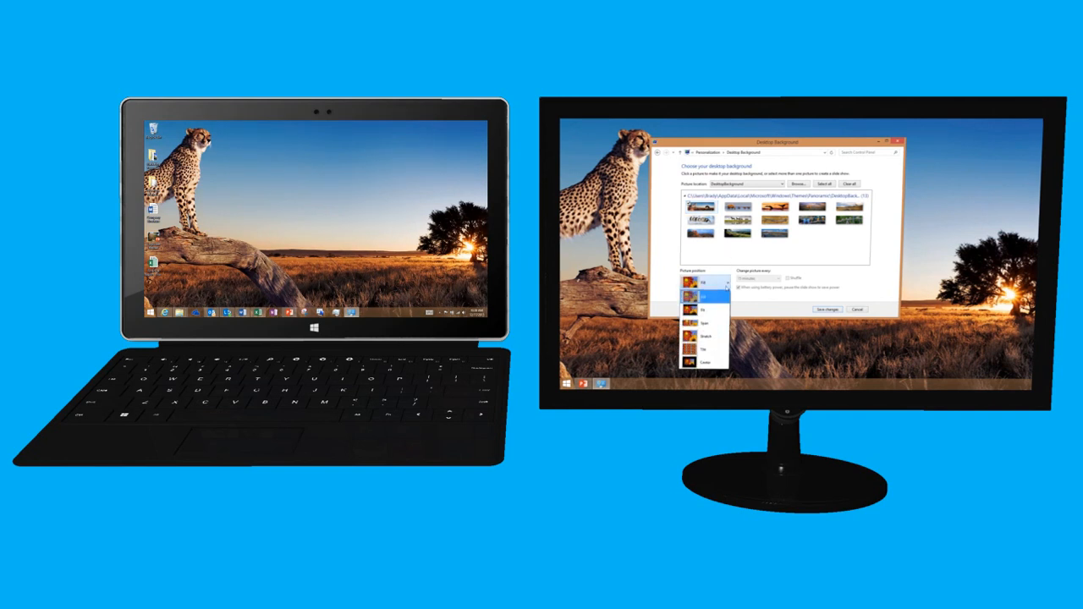
{"action": "left_click", "coordinate": [705, 323]}
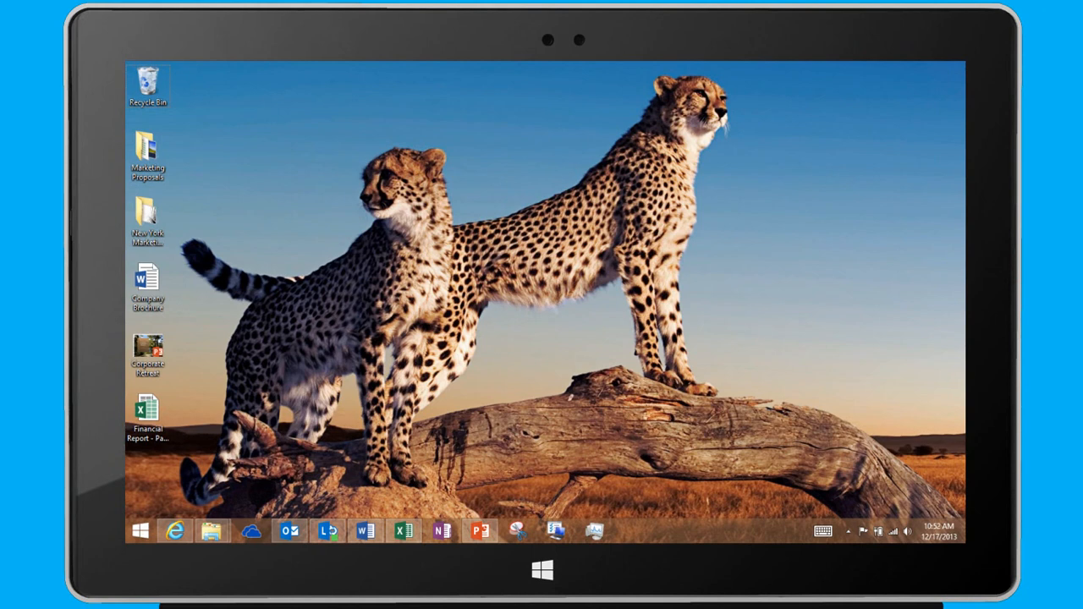
{"action": "mouse_move", "coordinate": [692, 298]}
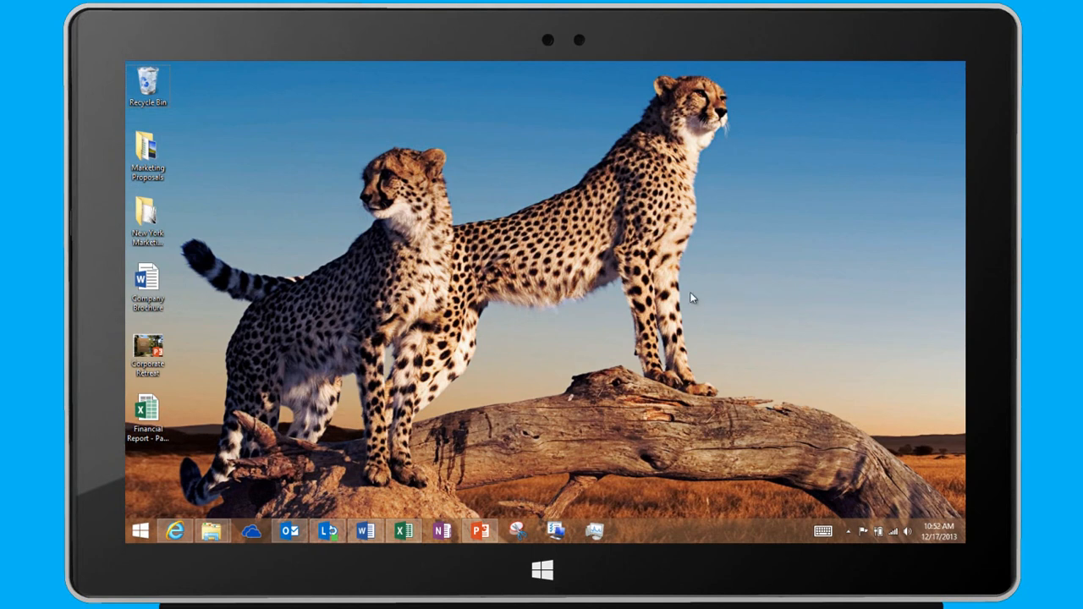
{"action": "mouse_move", "coordinate": [512, 332]}
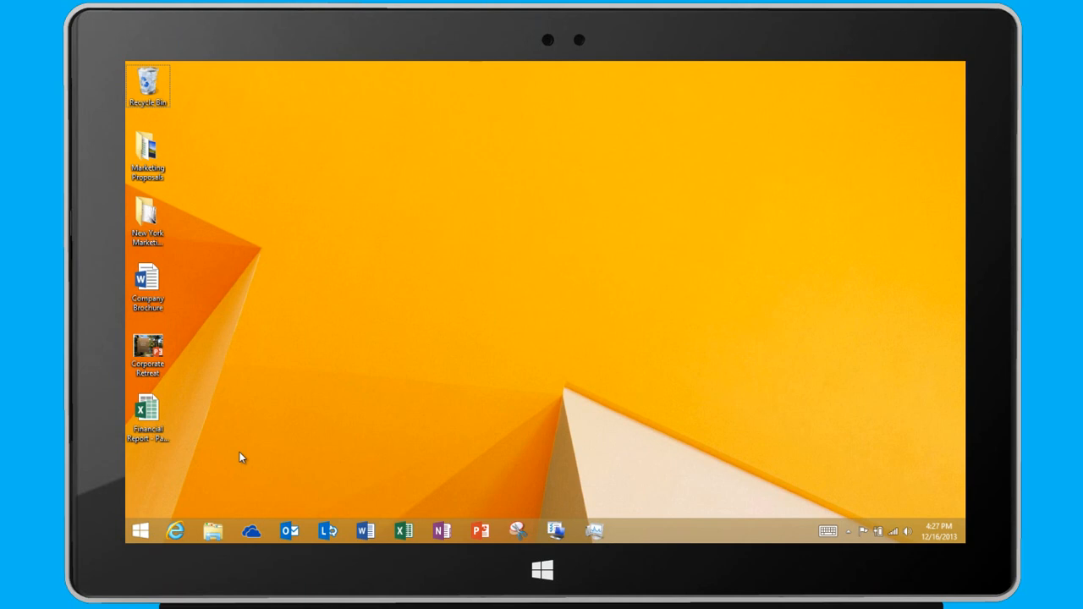
{"action": "mouse_move", "coordinate": [219, 472]}
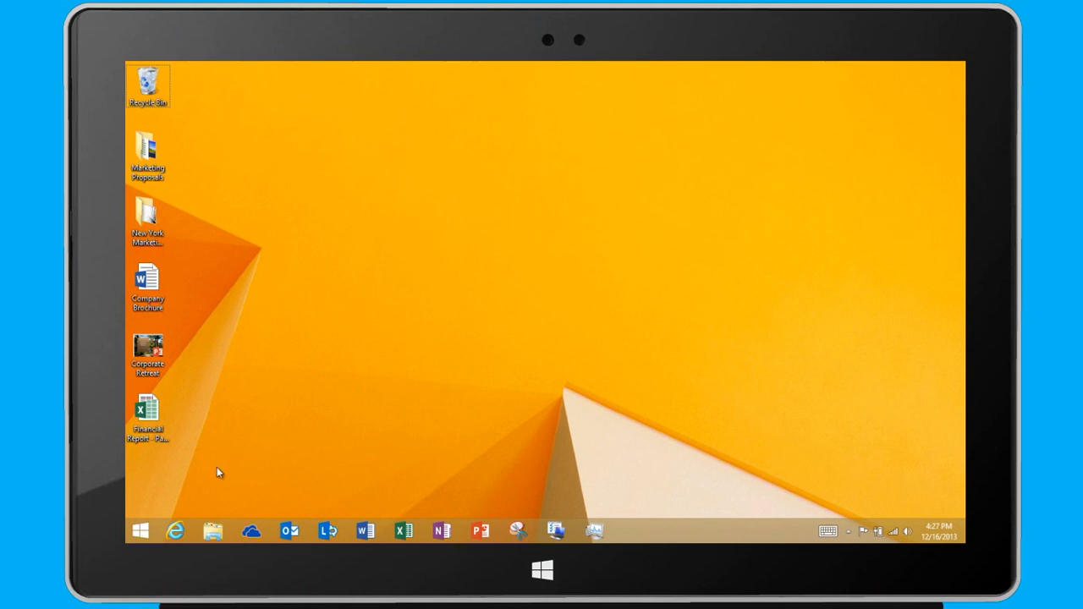
Step: Bring up the taskbar's quick-access menu of system tools to reach Task Manager
{"action": "right_click", "coordinate": [140, 531]}
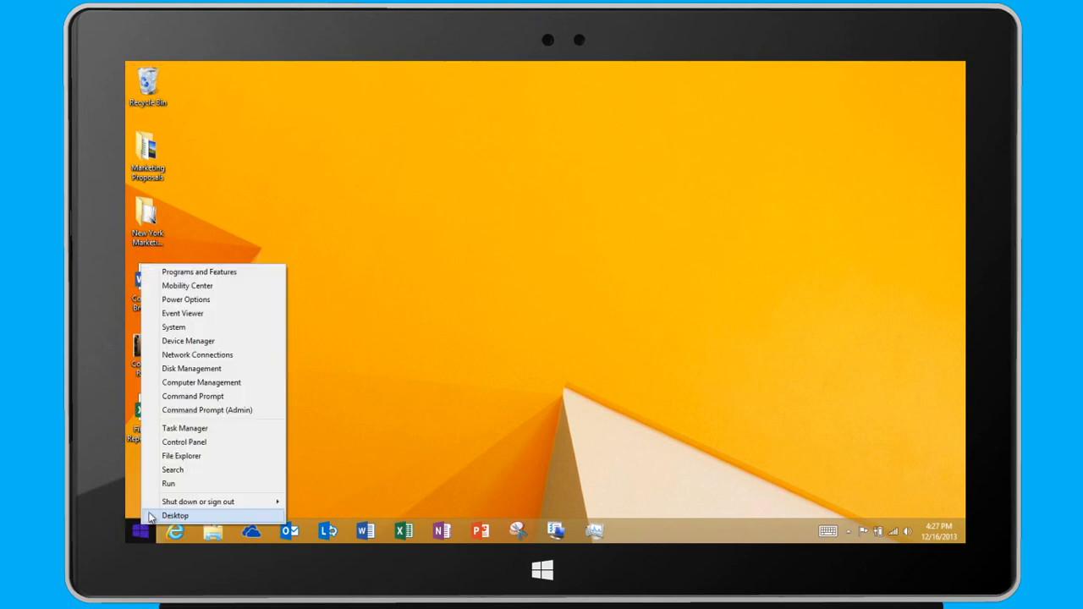
{"action": "mouse_move", "coordinate": [291, 440]}
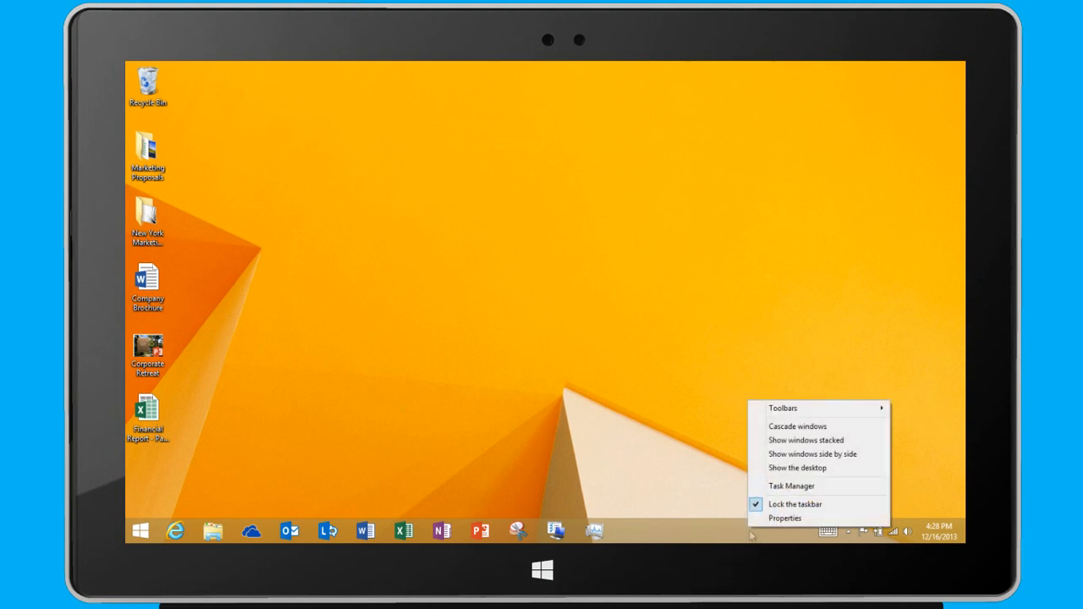
{"action": "mouse_move", "coordinate": [833, 486]}
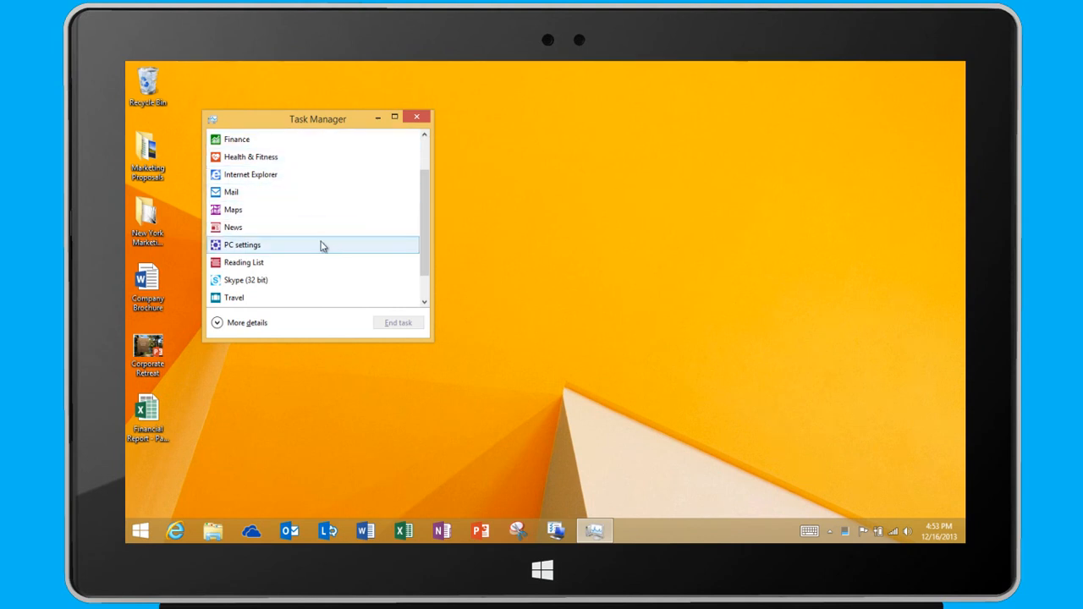
Step: Expand Task Manager with More details and launch the Weather app beside it
{"action": "left_click", "coordinate": [234, 298]}
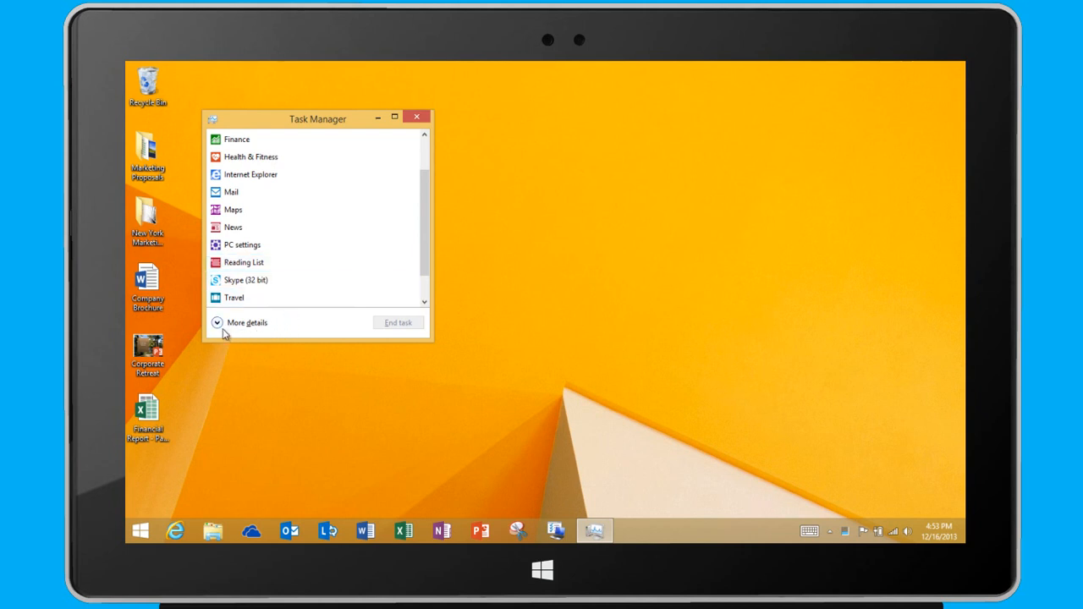
{"action": "left_click", "coordinate": [247, 321]}
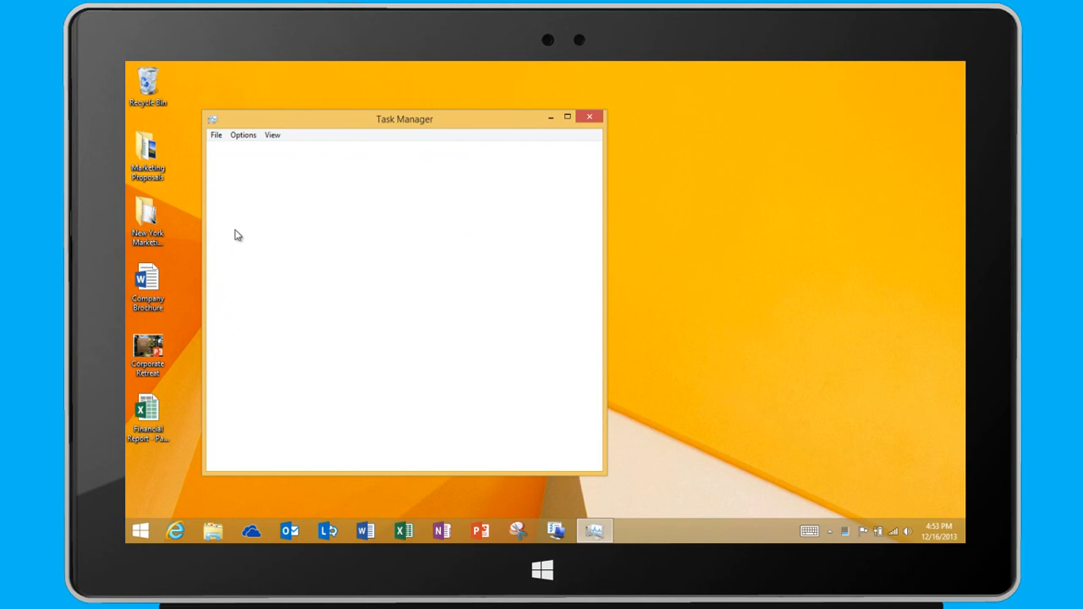
{"action": "left_click", "coordinate": [247, 455]}
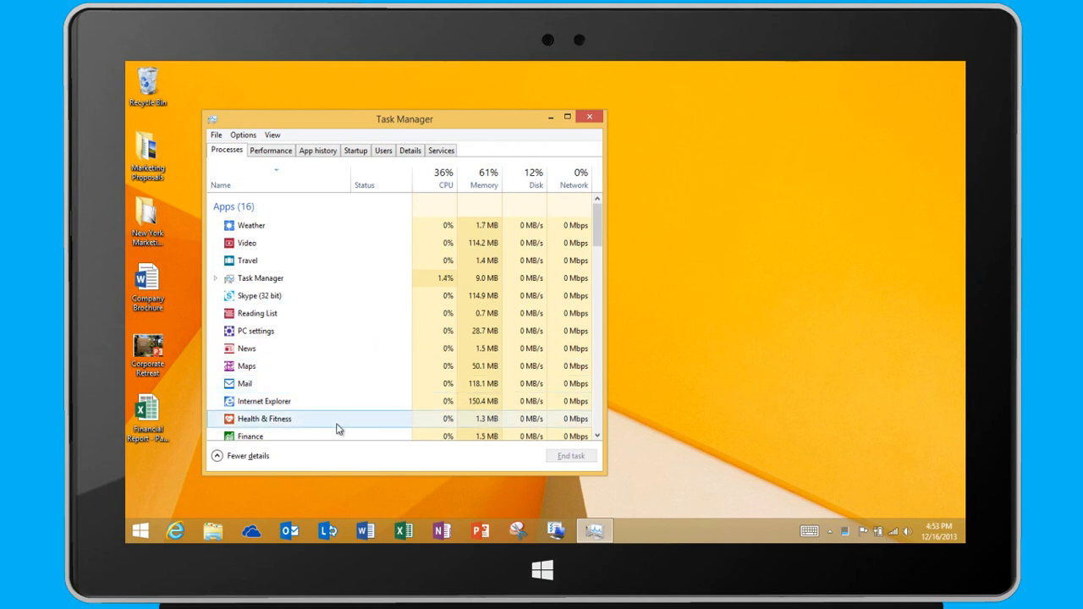
{"action": "mouse_move", "coordinate": [427, 210]}
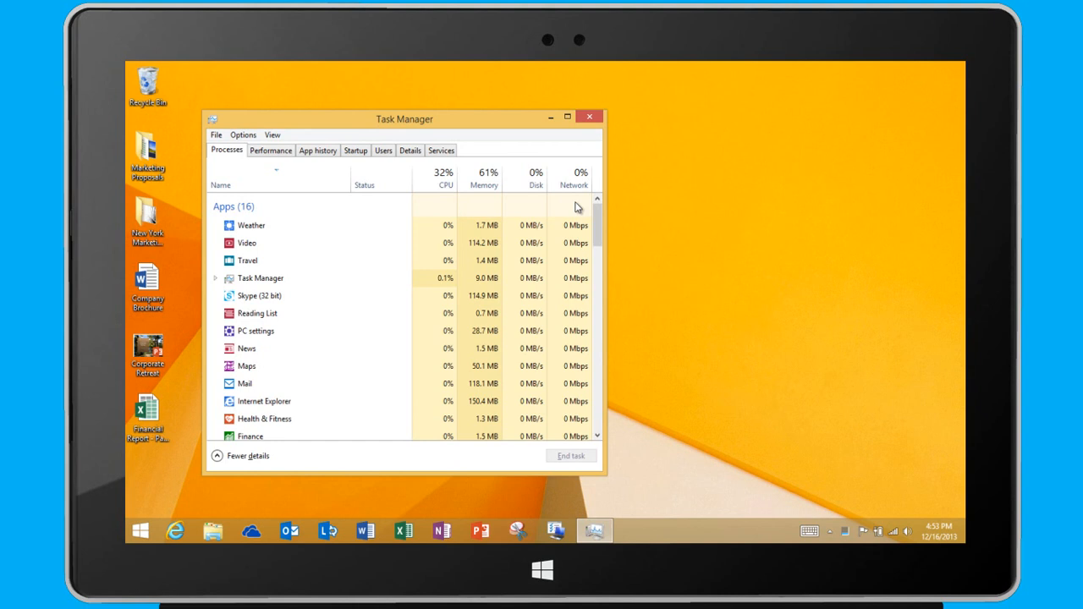
{"action": "mouse_move", "coordinate": [474, 206]}
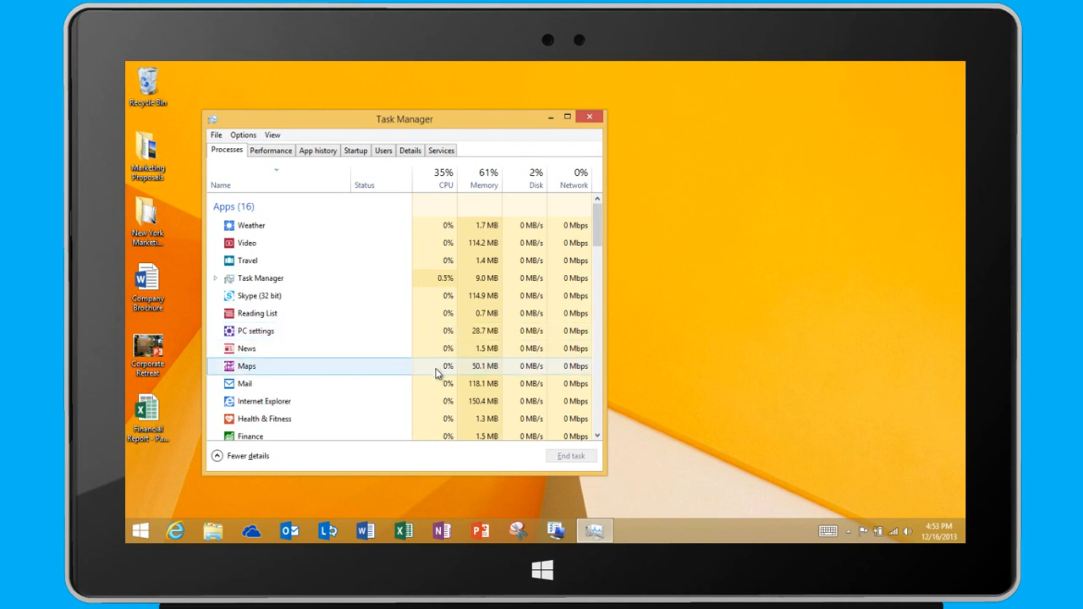
{"action": "mouse_move", "coordinate": [440, 455]}
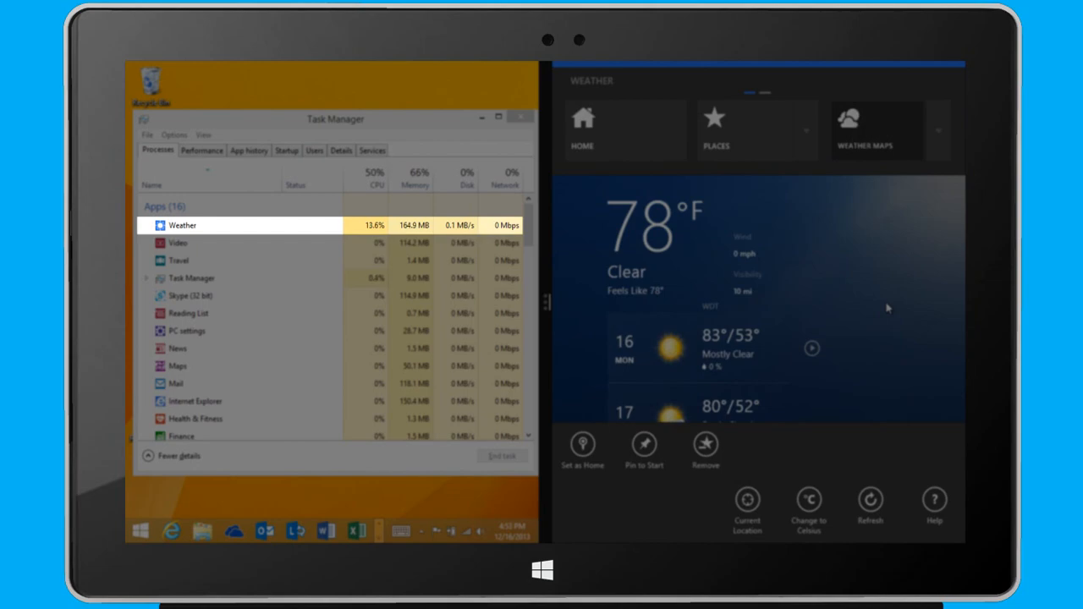
Step: Switch back to the desktop so Task Manager's Processes list shows Weather running
{"action": "left_click", "coordinate": [865, 127]}
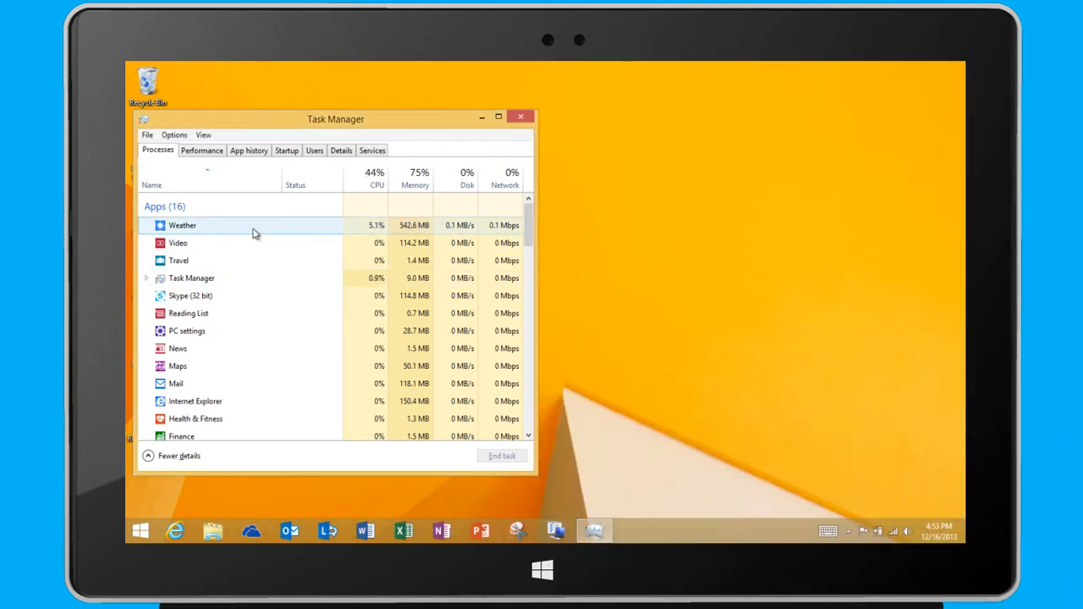
Step: Check the Weather process's actions, then view the Performance and App history tabs
{"action": "right_click", "coordinate": [183, 225]}
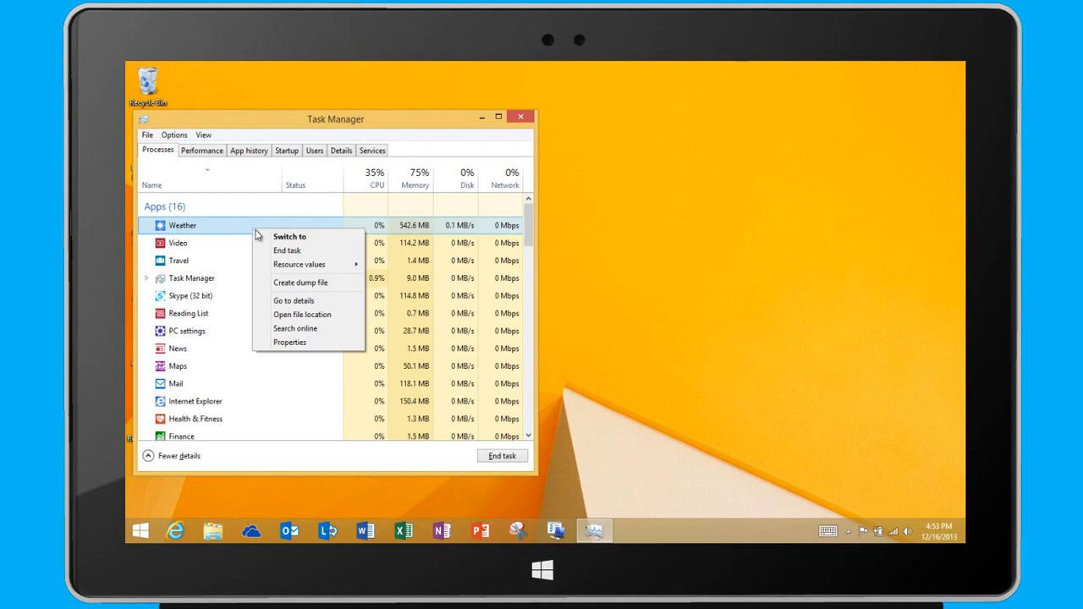
{"action": "mouse_move", "coordinate": [287, 251]}
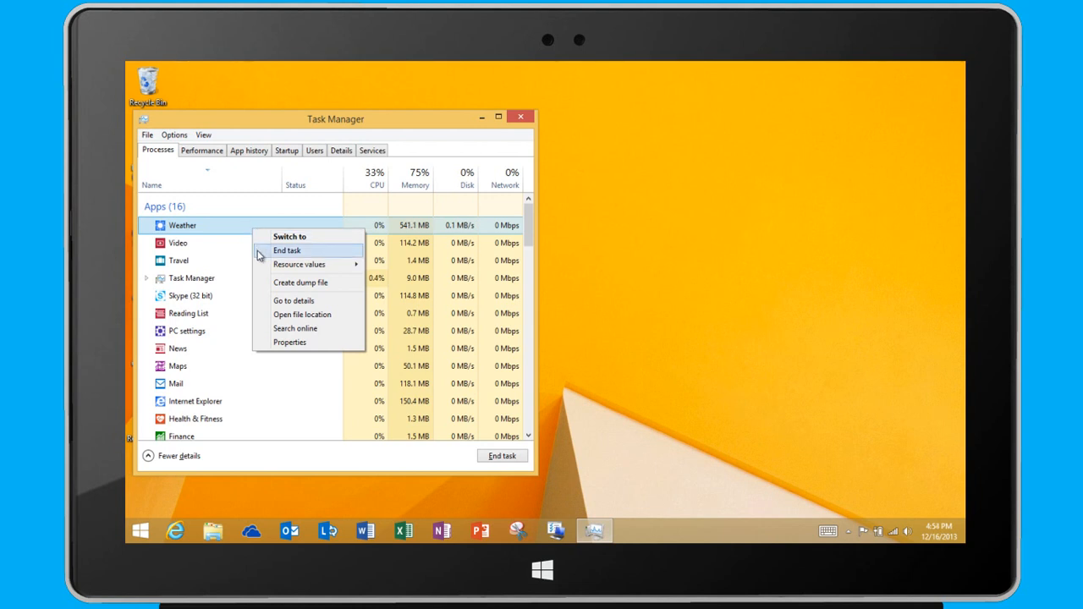
{"action": "mouse_move", "coordinate": [263, 315]}
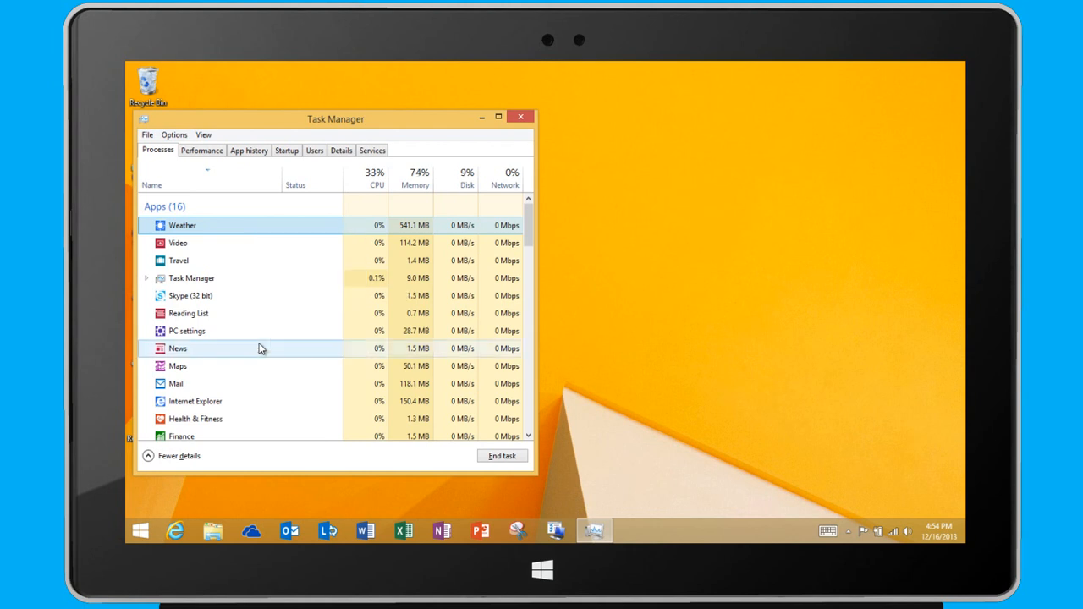
{"action": "left_click", "coordinate": [202, 149]}
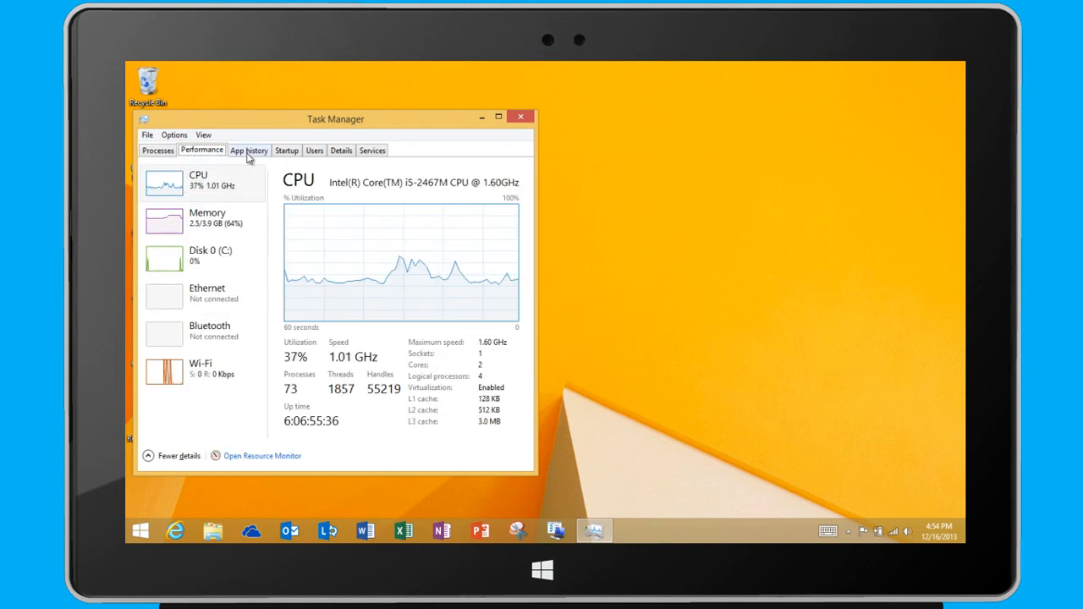
{"action": "left_click", "coordinate": [249, 149]}
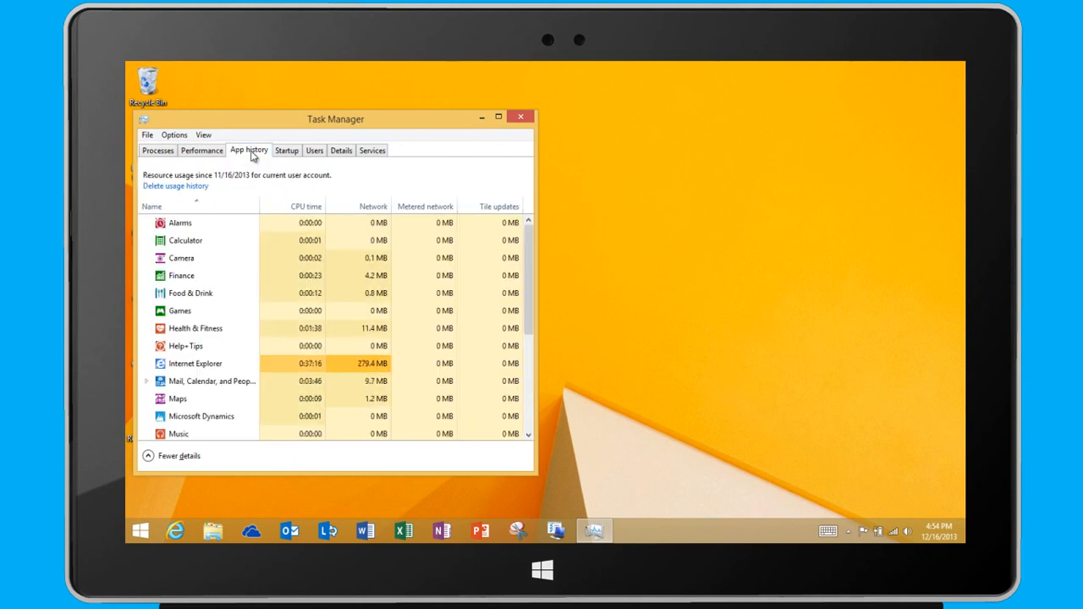
{"action": "mouse_move", "coordinate": [144, 522]}
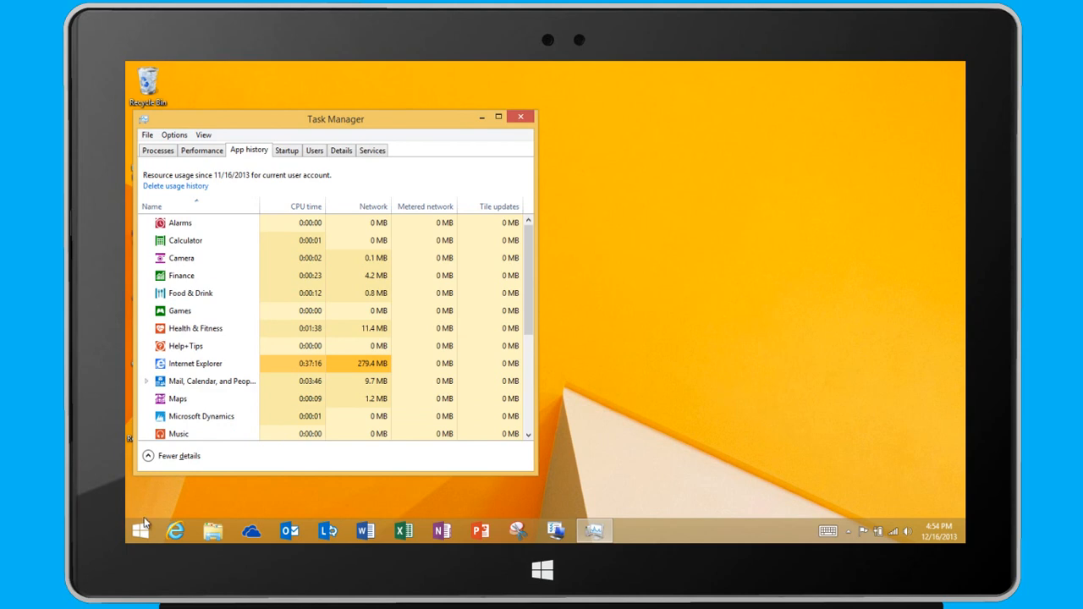